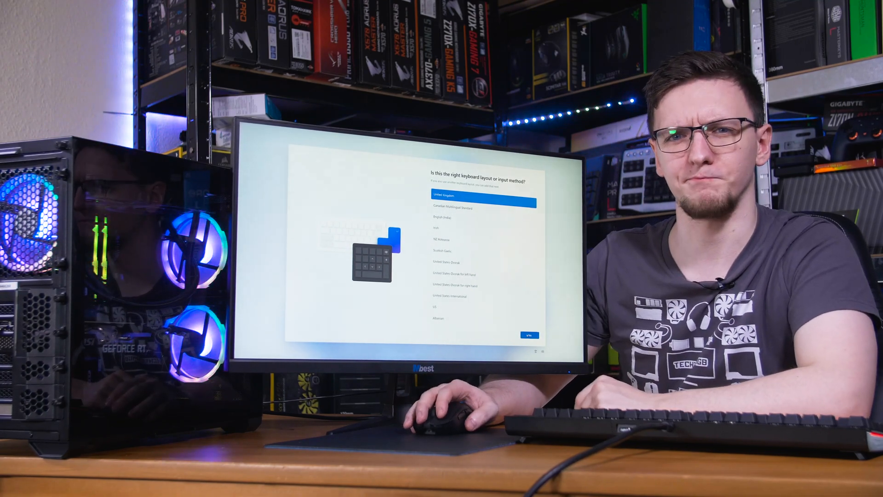
Step: Accept the keyboard layout and skip adding a second layout
left_click(528, 335)
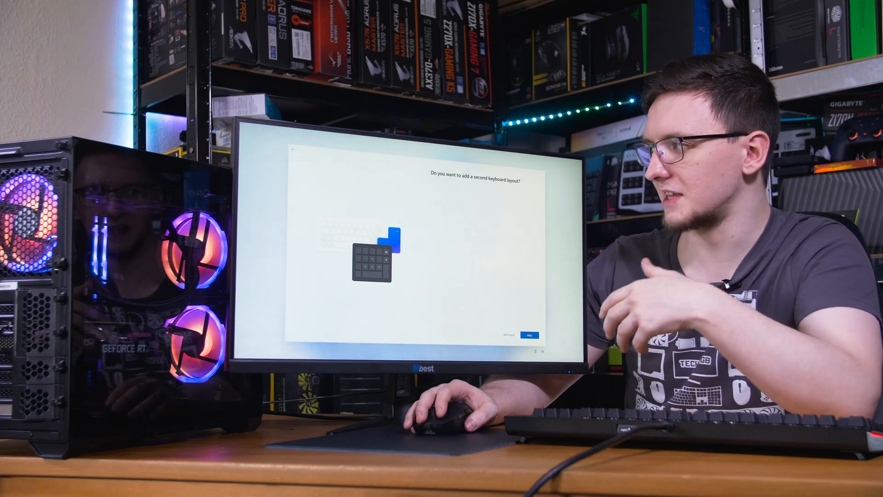
left_click(528, 335)
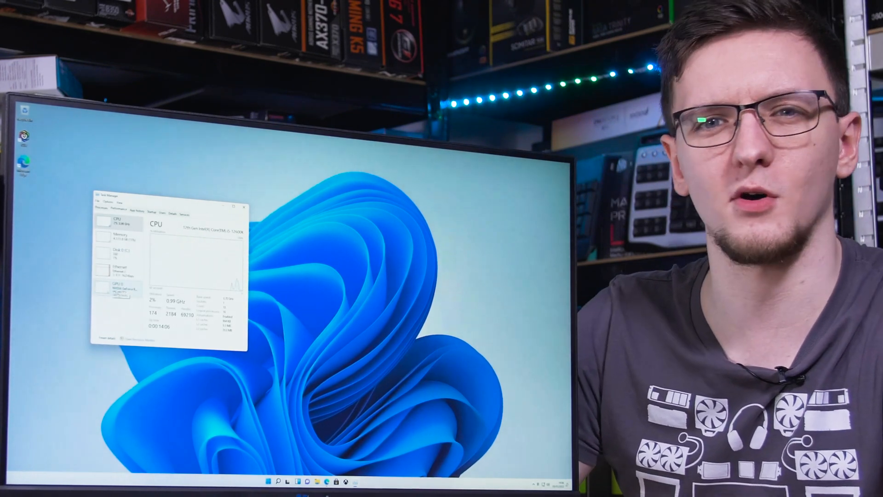
Step: View the GPU details under Task Manager Performance to identify the graphics card
left_click(117, 287)
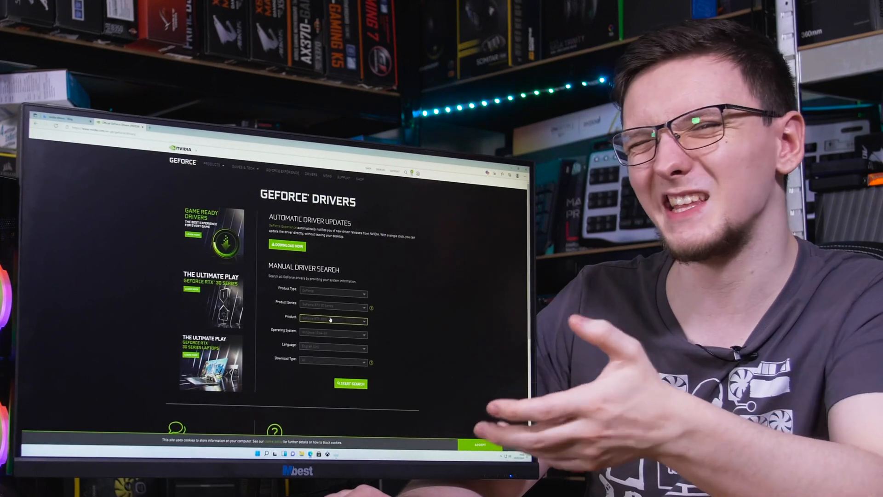
Step: Choose the operating system and run the manual NVIDIA driver search
left_click(332, 320)
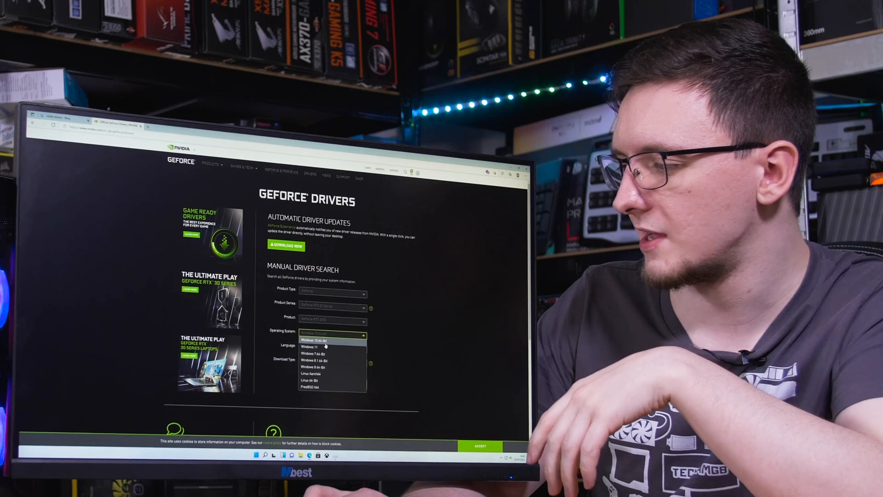
left_click(318, 347)
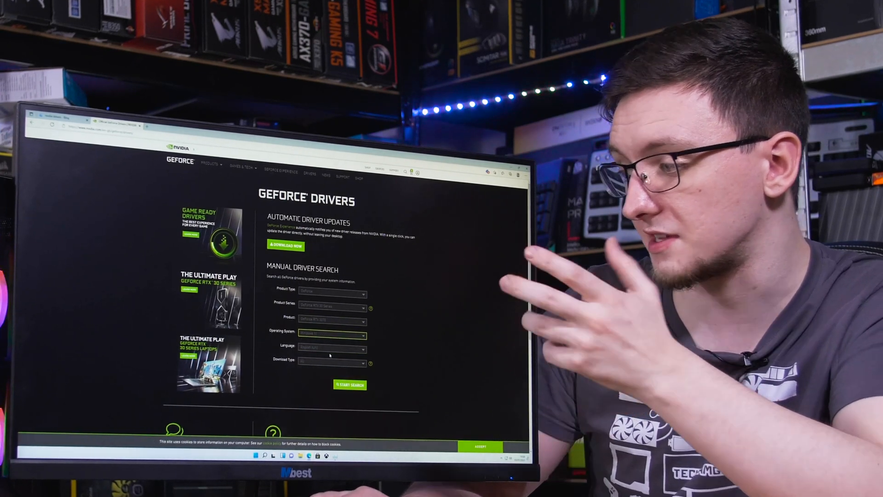
left_click(349, 385)
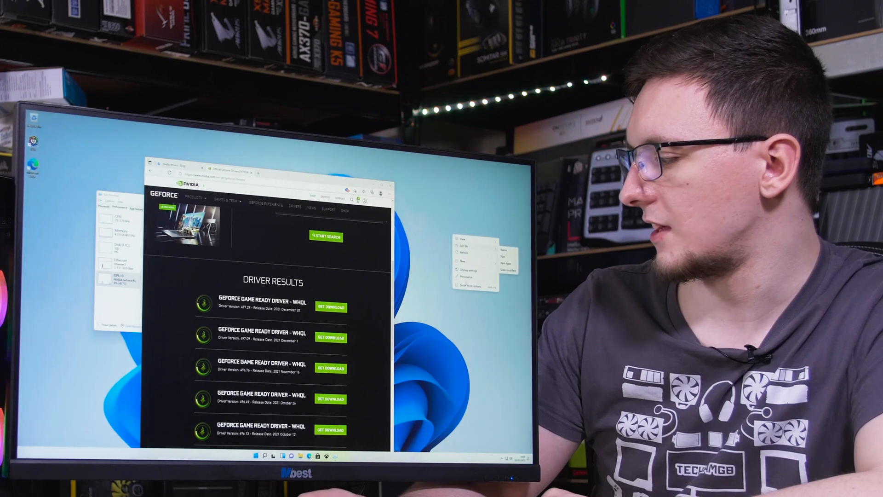
Step: Go to ninite.com and scroll to the 'Pick the apps you want' section
left_click(462, 260)
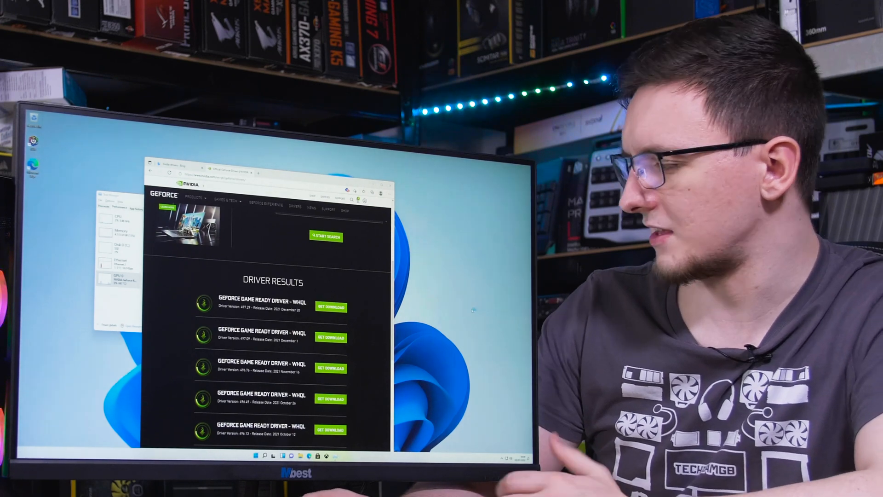
left_click(330, 307)
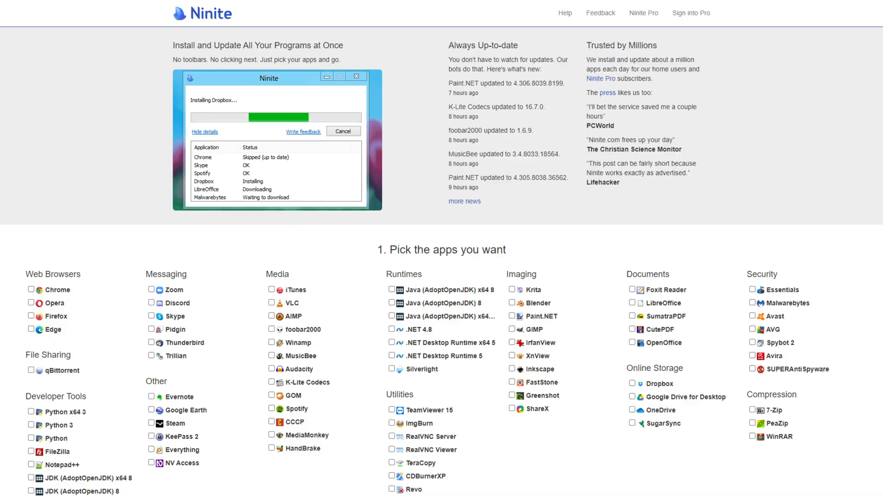
scroll("down", 3)
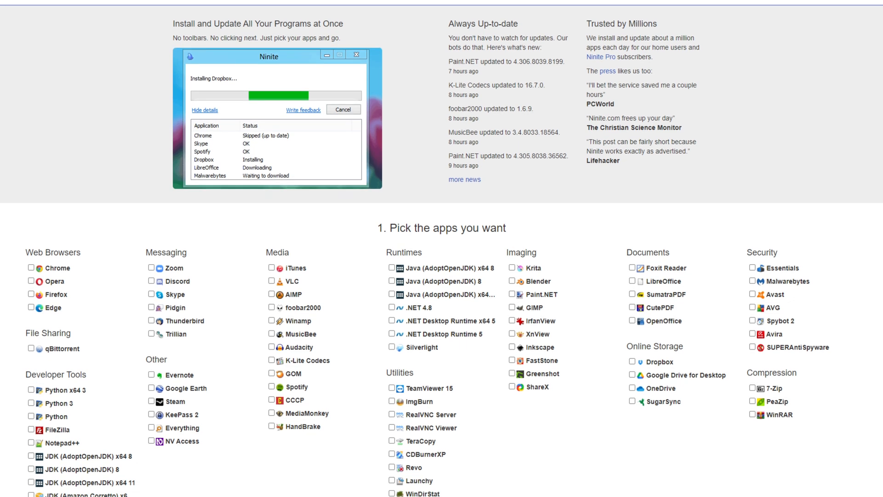